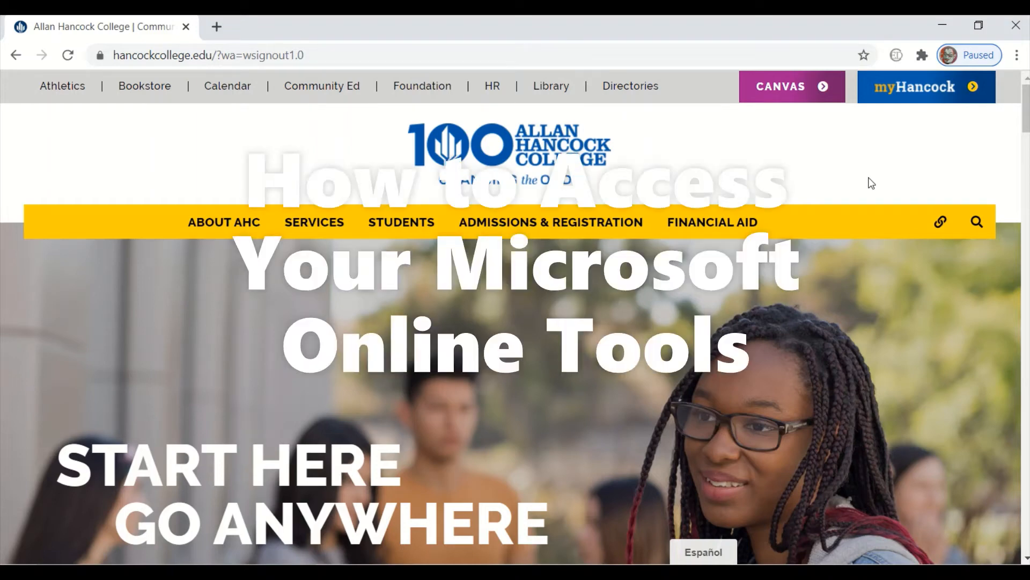
pyautogui.moveTo(873, 178)
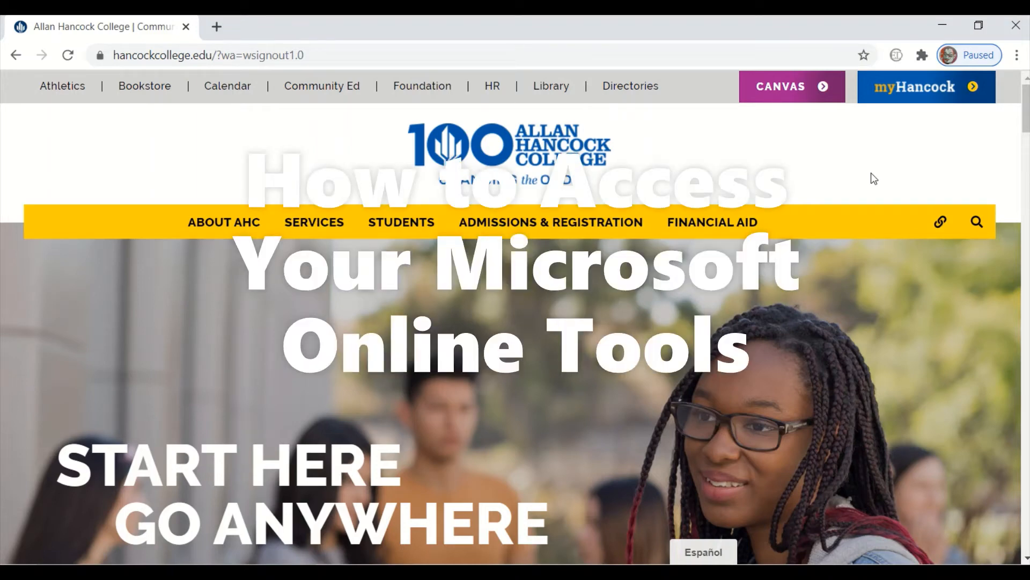
pyautogui.moveTo(917, 99)
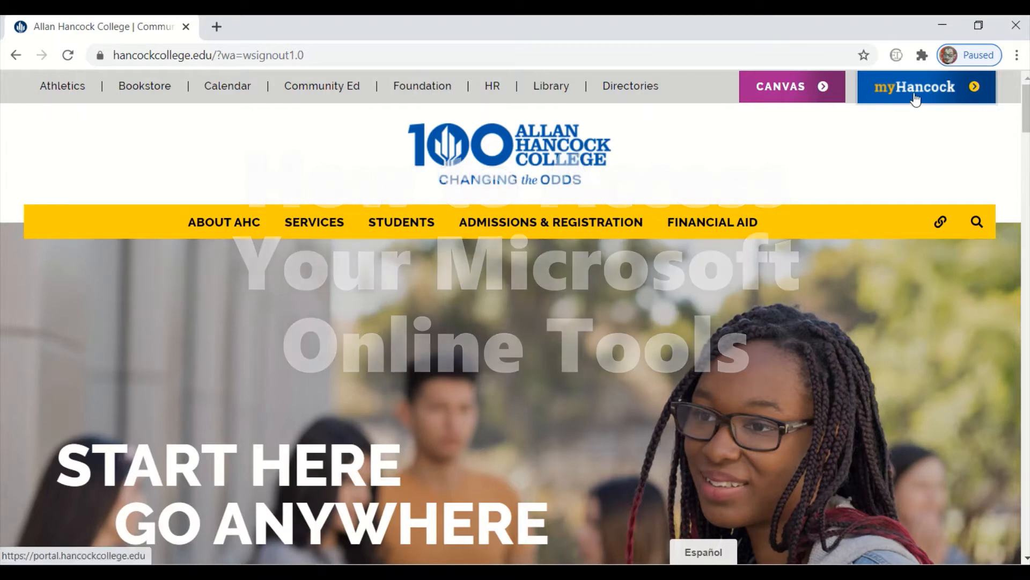
# Go to the myHancock sign-in page from the college homepage.
pyautogui.click(915, 87)
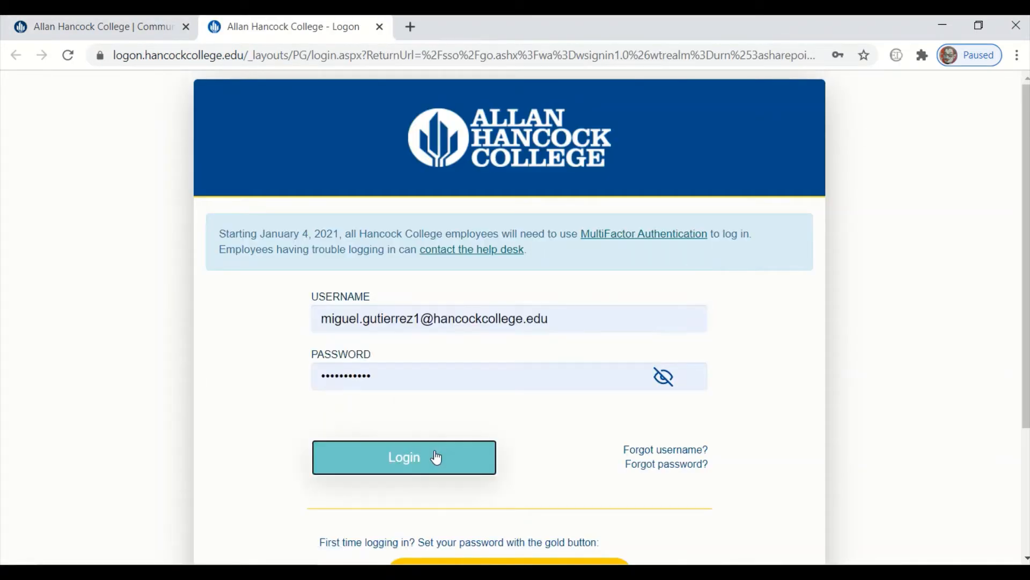
# Sign in to myHancock, reaching the student portal and Outlook mail.
pyautogui.click(403, 457)
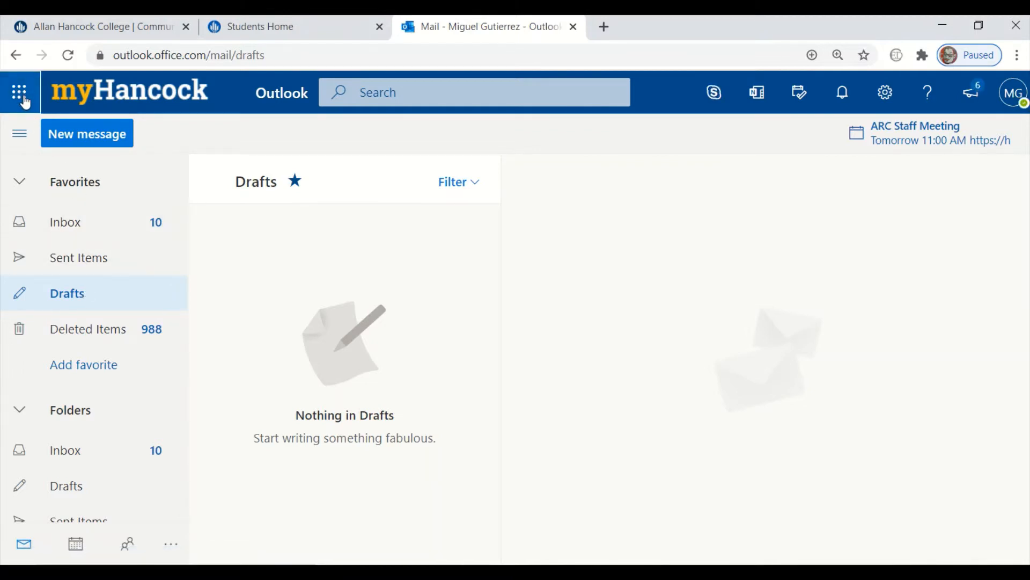
# Show the Microsoft 365 apps list from Outlook on the web.
pyautogui.click(20, 91)
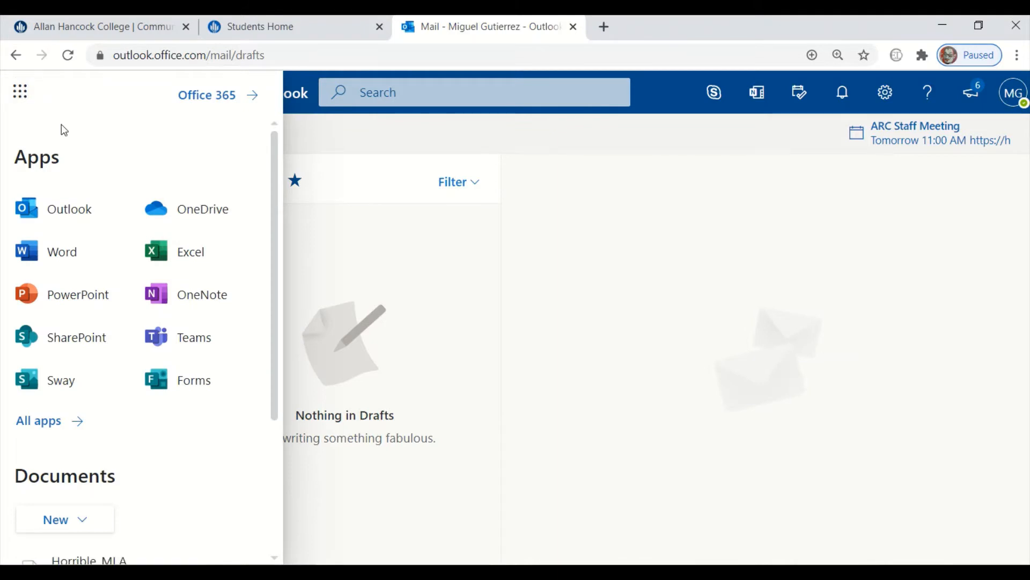
pyautogui.moveTo(141, 212)
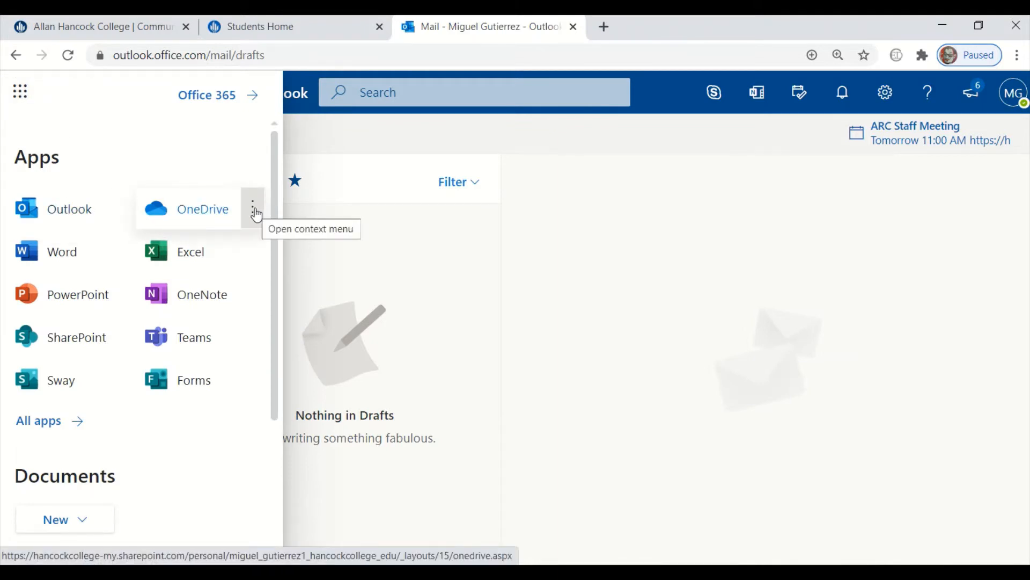
pyautogui.moveTo(247, 228)
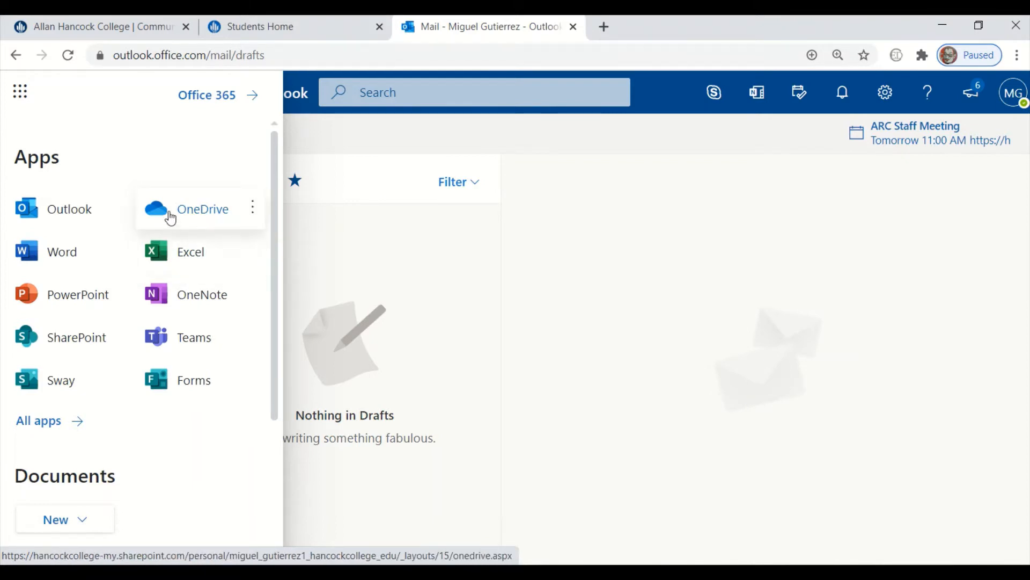
pyautogui.moveTo(88, 261)
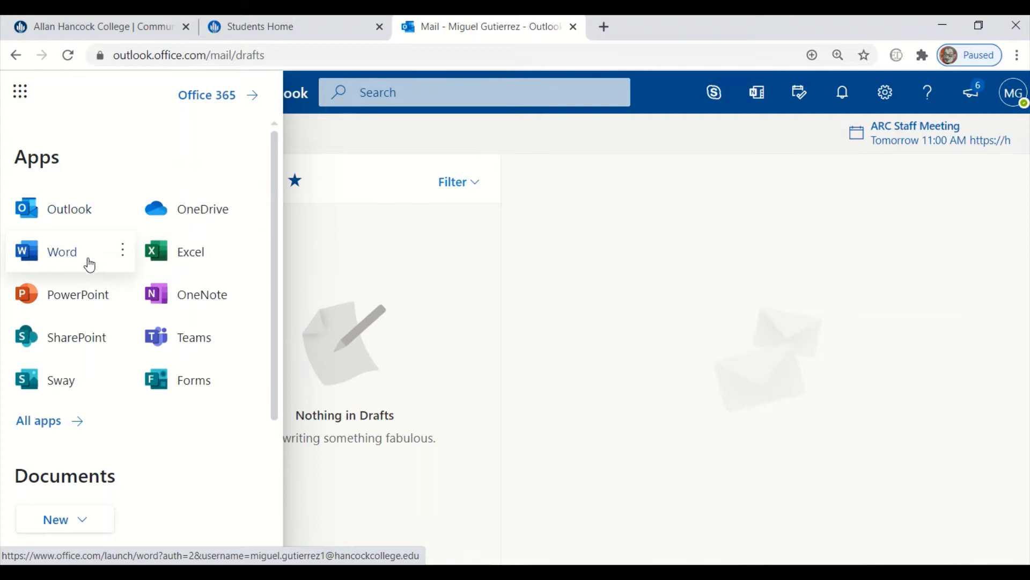
# Launch Word and write 'Hello AHC' in a new document, saved automatically.
pyautogui.click(62, 252)
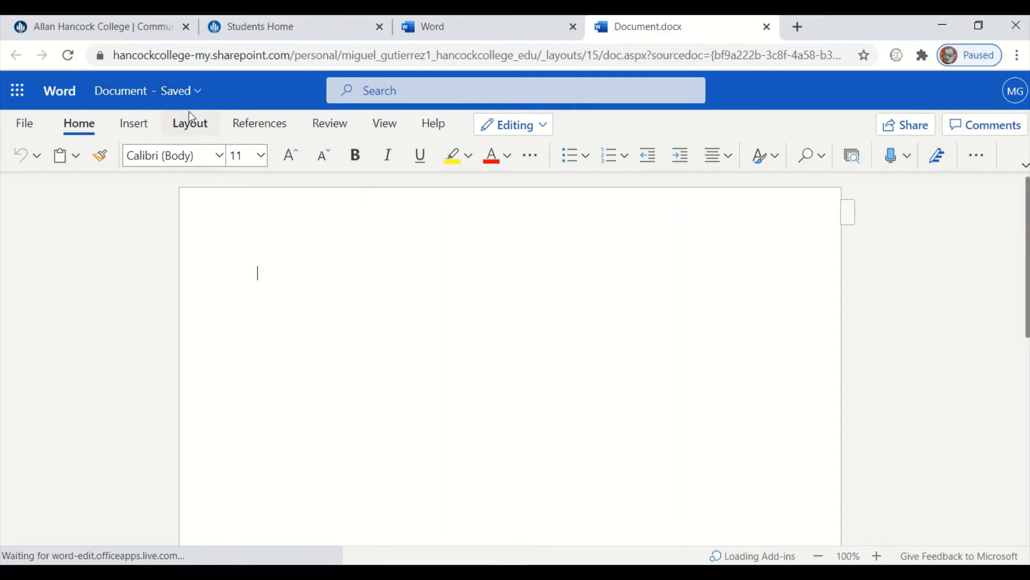
pyautogui.write('Hello AHC')
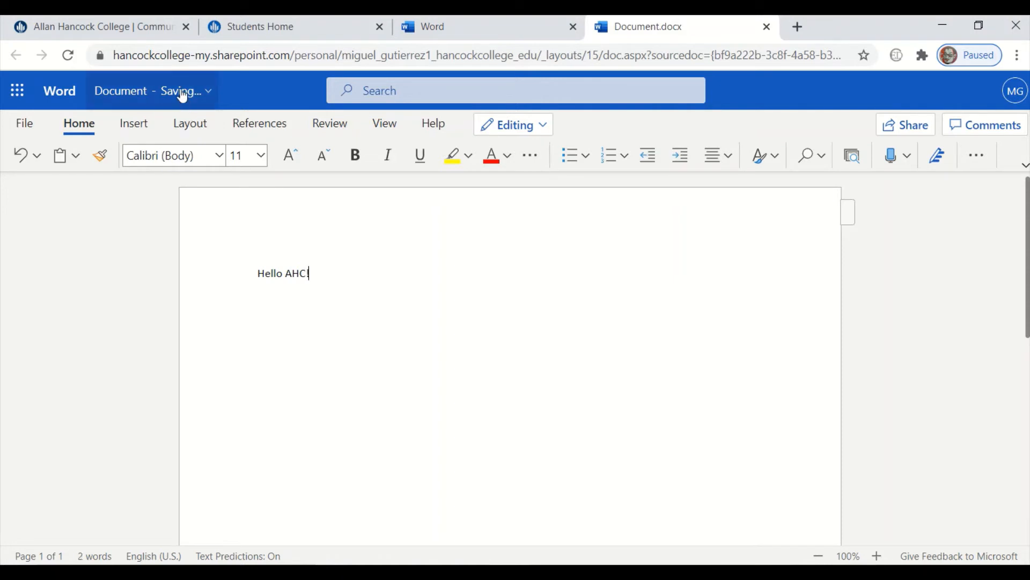
pyautogui.write('!')
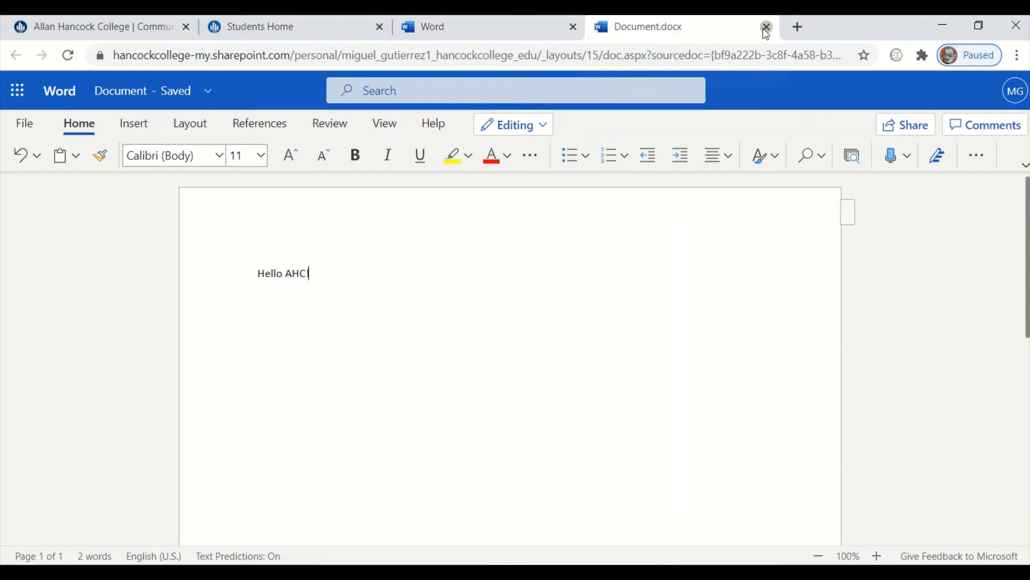
# Close Document.docx and go to the Office 365 home page.
pyautogui.click(762, 26)
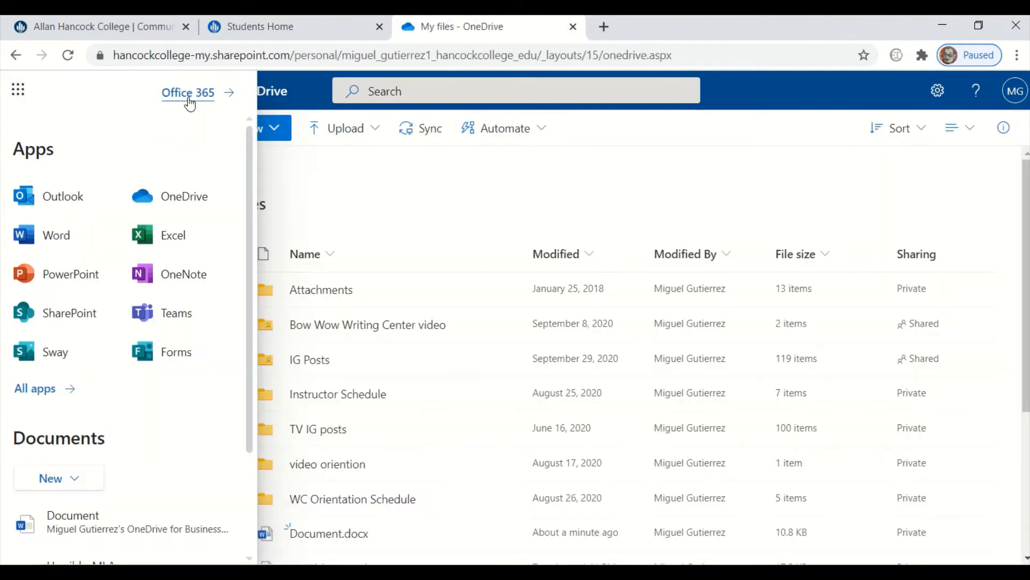
pyautogui.click(187, 92)
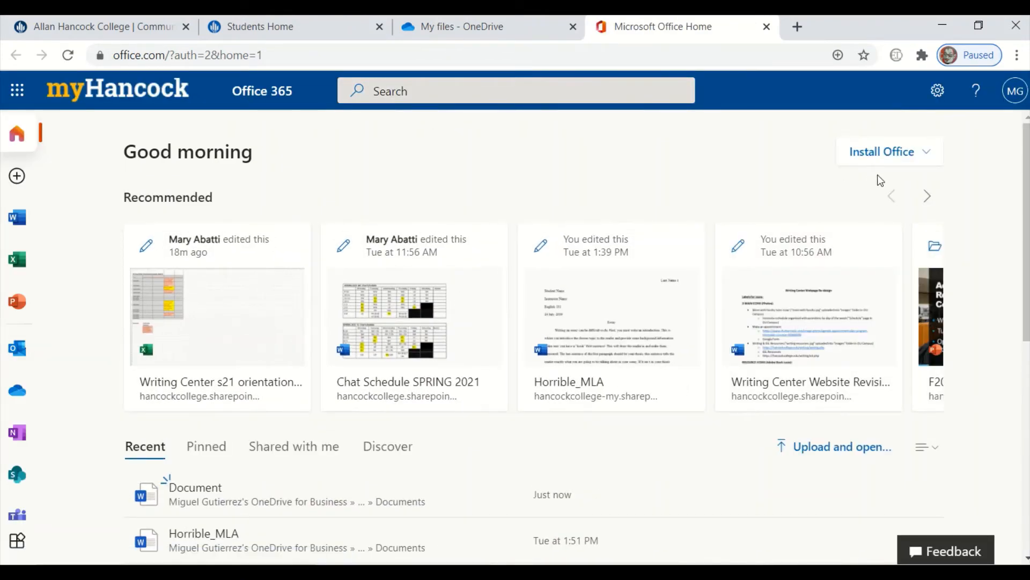
# View the Install Office options, then close the extra tabs back to the college homepage.
pyautogui.click(889, 151)
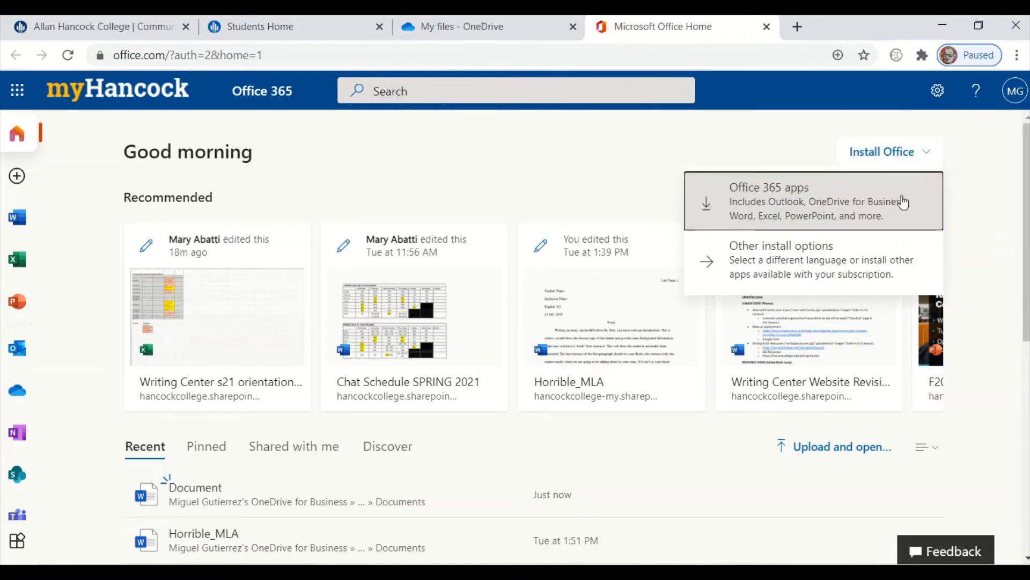
pyautogui.moveTo(890, 267)
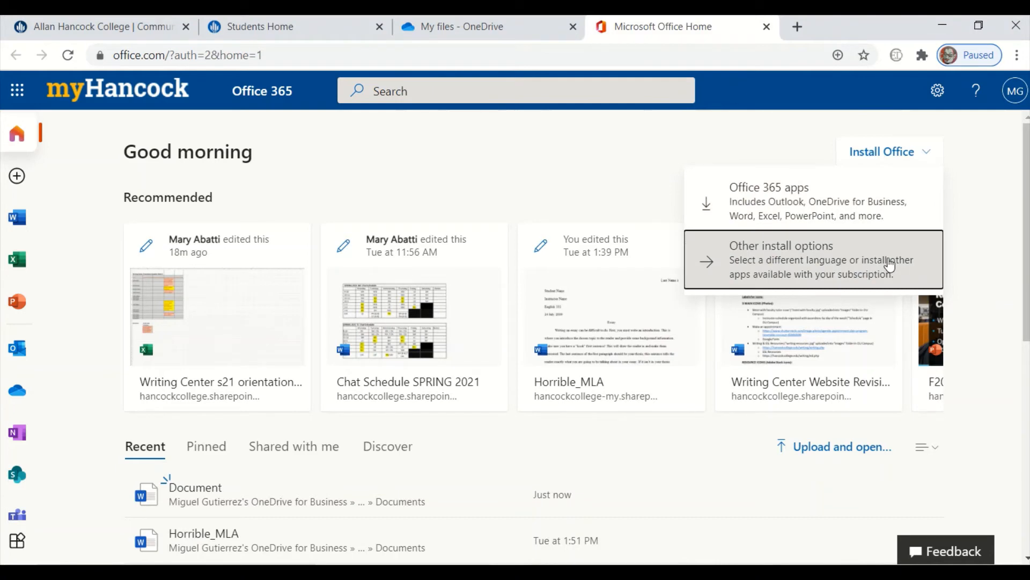
pyautogui.moveTo(609, 184)
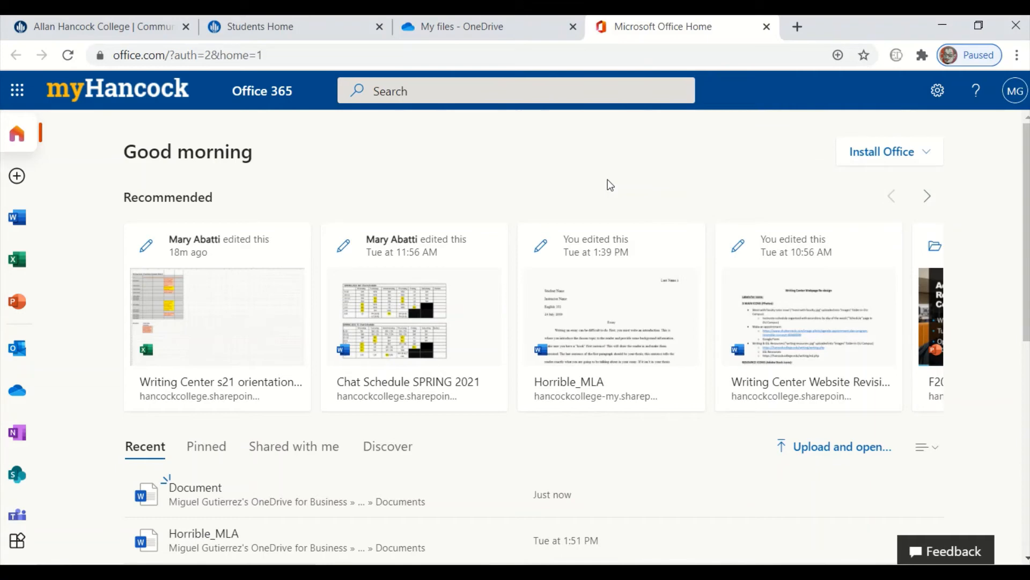
pyautogui.moveTo(802, 61)
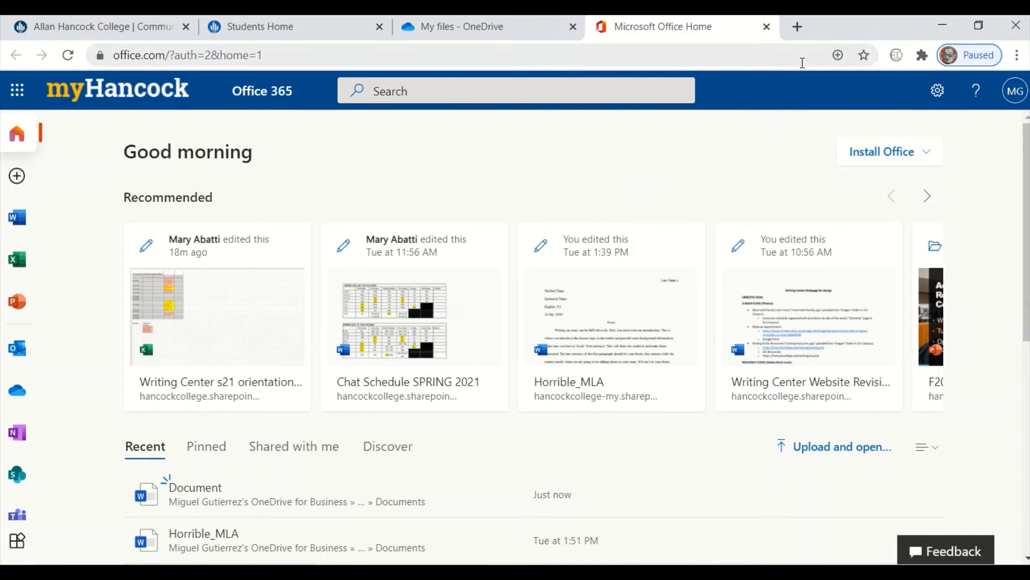
pyautogui.click(1015, 90)
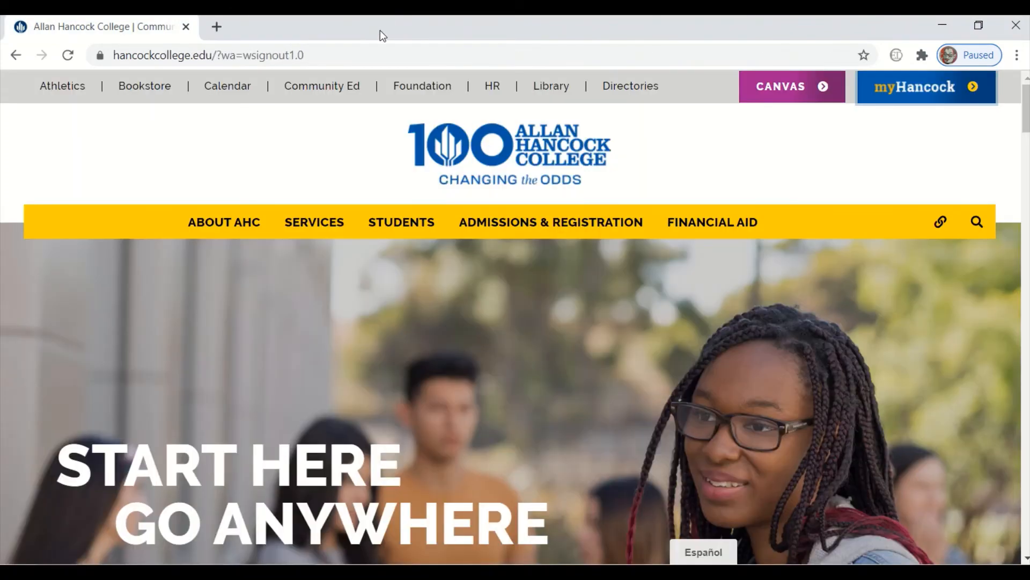
# Sign in at office.com with the college account and reach the Word start page.
pyautogui.click(209, 56)
pyautogui.write('office.com')
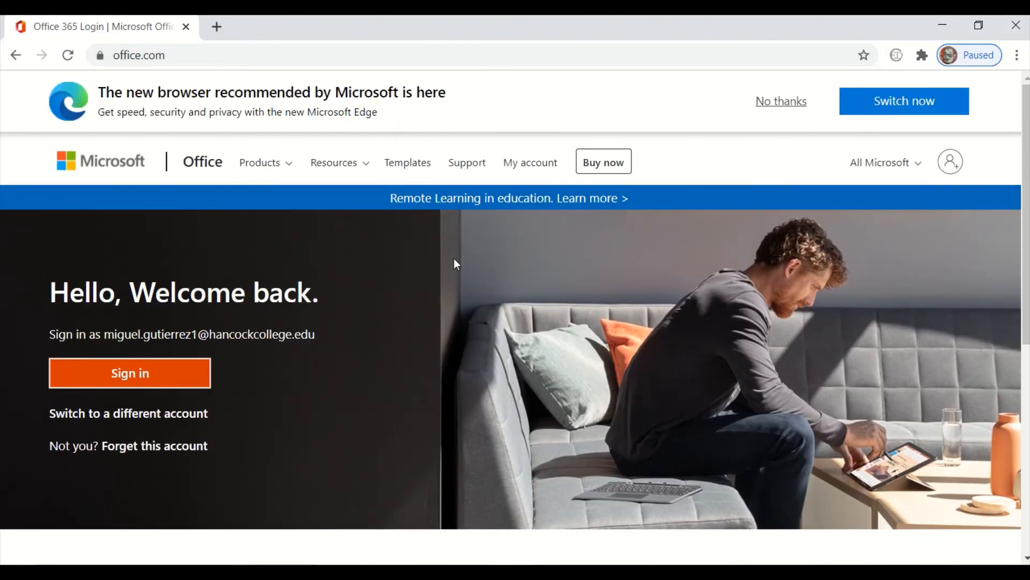
pyautogui.click(130, 373)
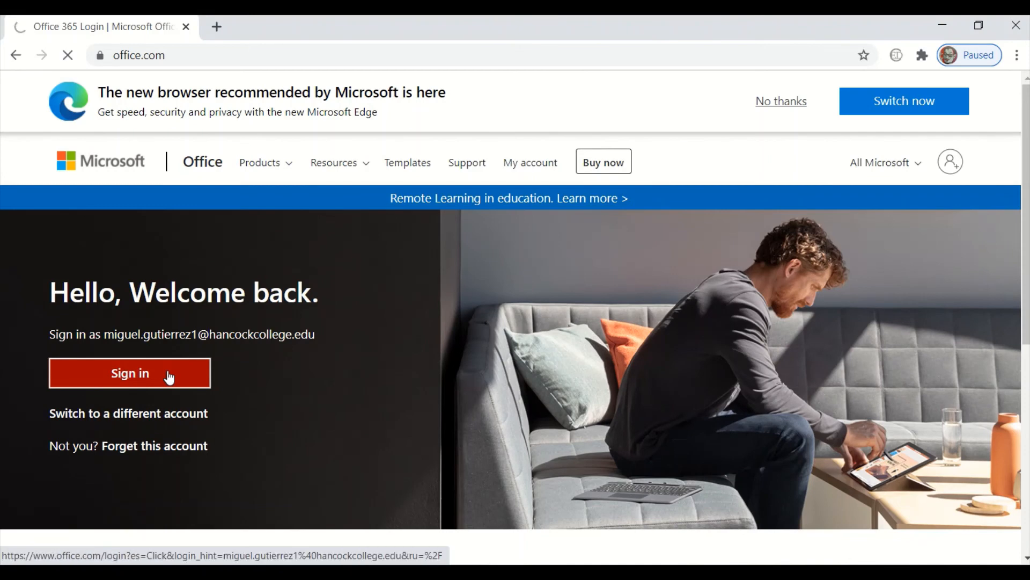
pyautogui.click(130, 374)
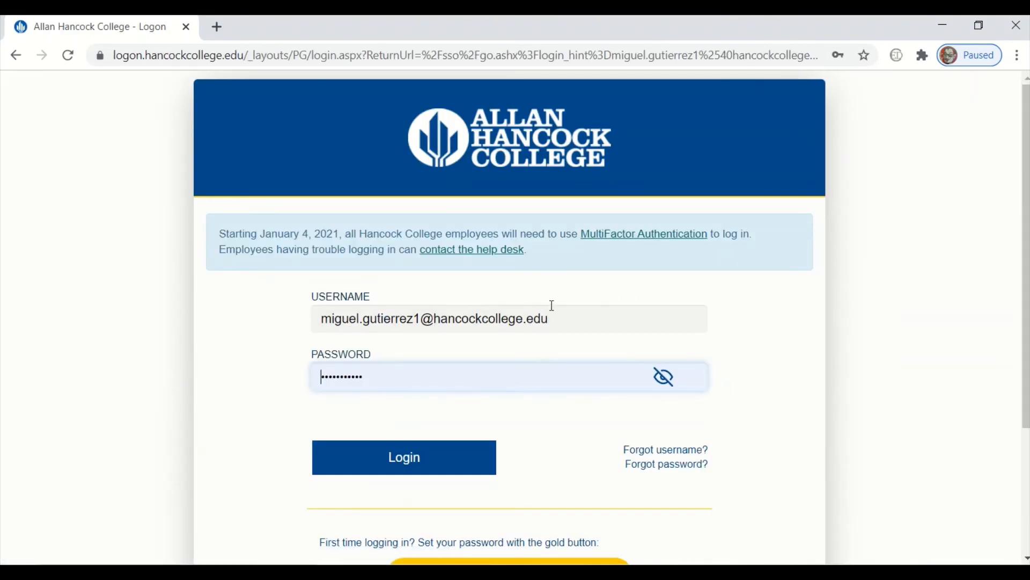
pyautogui.click(404, 457)
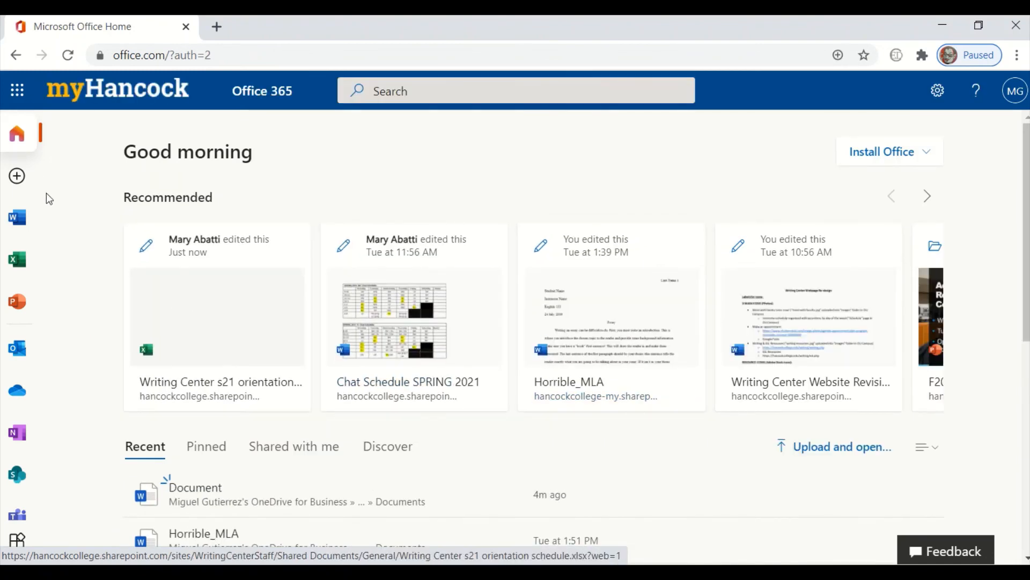
pyautogui.click(16, 217)
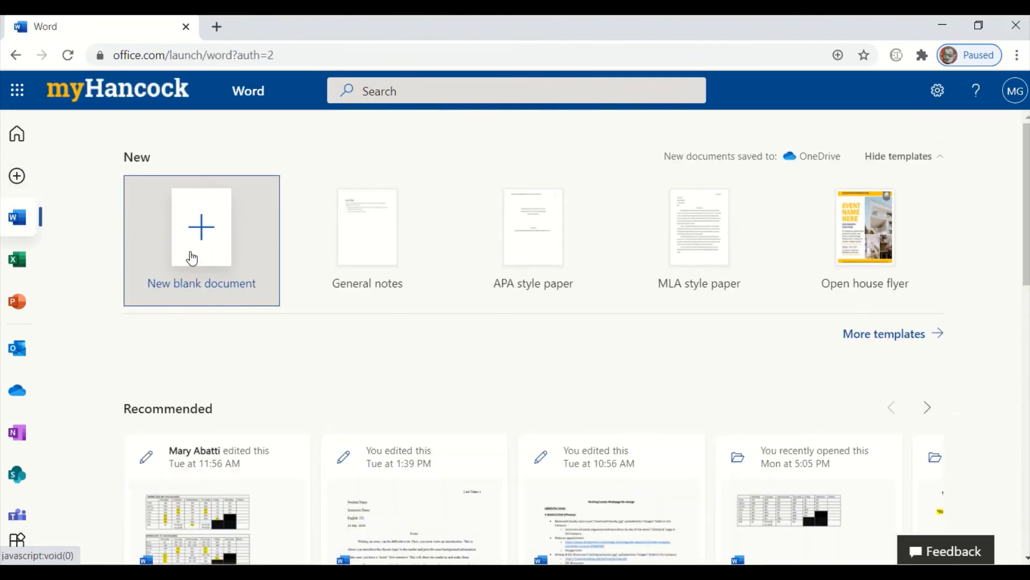
# Start a new blank Word document, Document1.
pyautogui.click(201, 228)
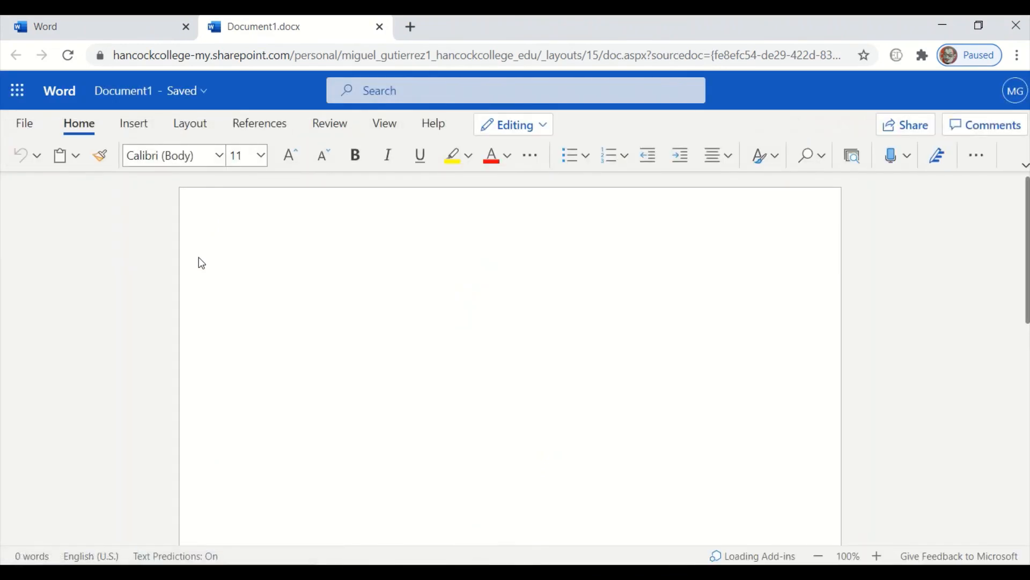
pyautogui.moveTo(290, 156)
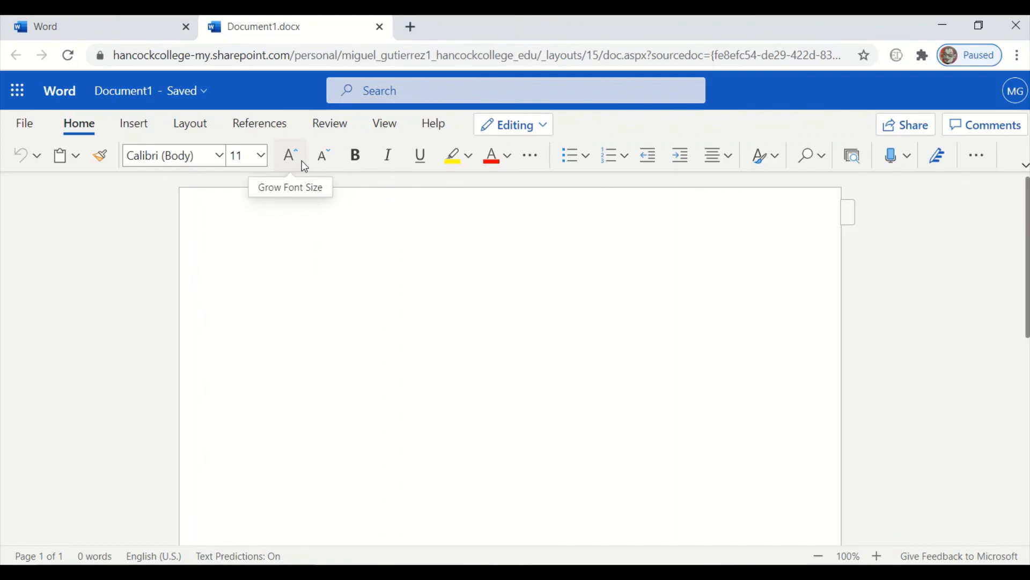